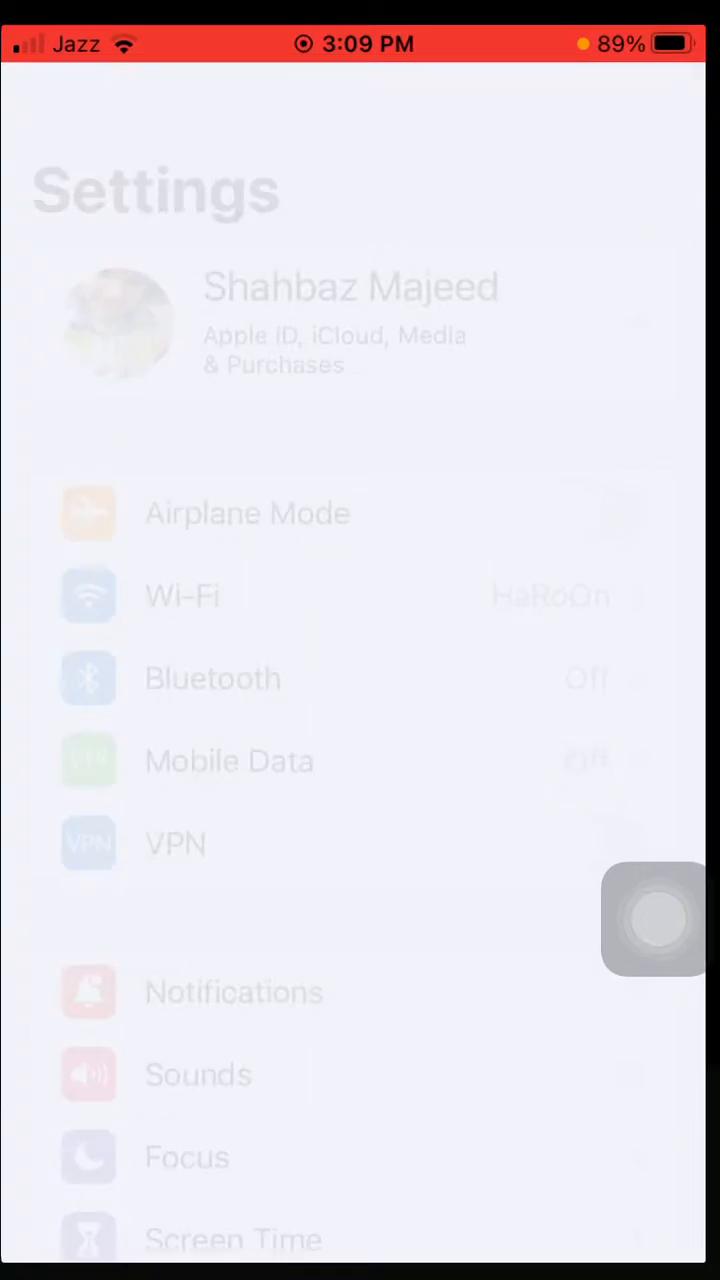
# Cycle Airplane Mode on and off, then bring up the AssistiveTouch menu
pyautogui.click(609, 499)
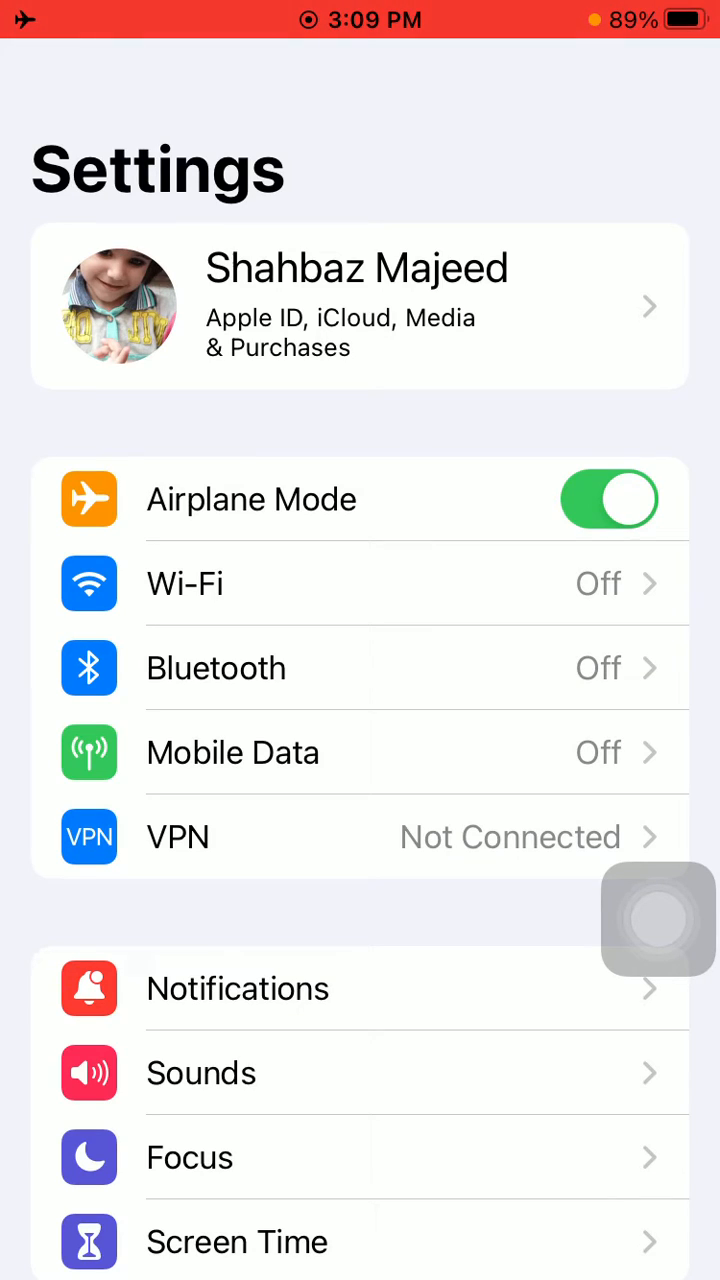
pyautogui.click(609, 499)
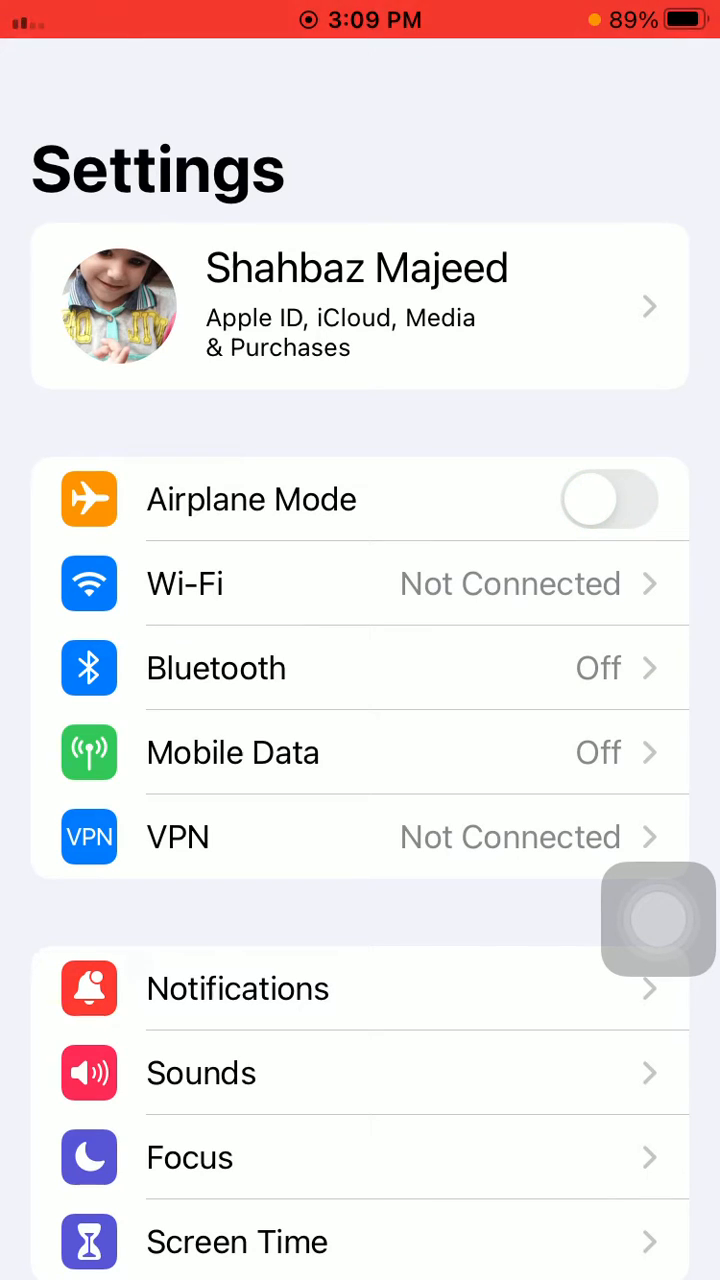
pyautogui.click(658, 918)
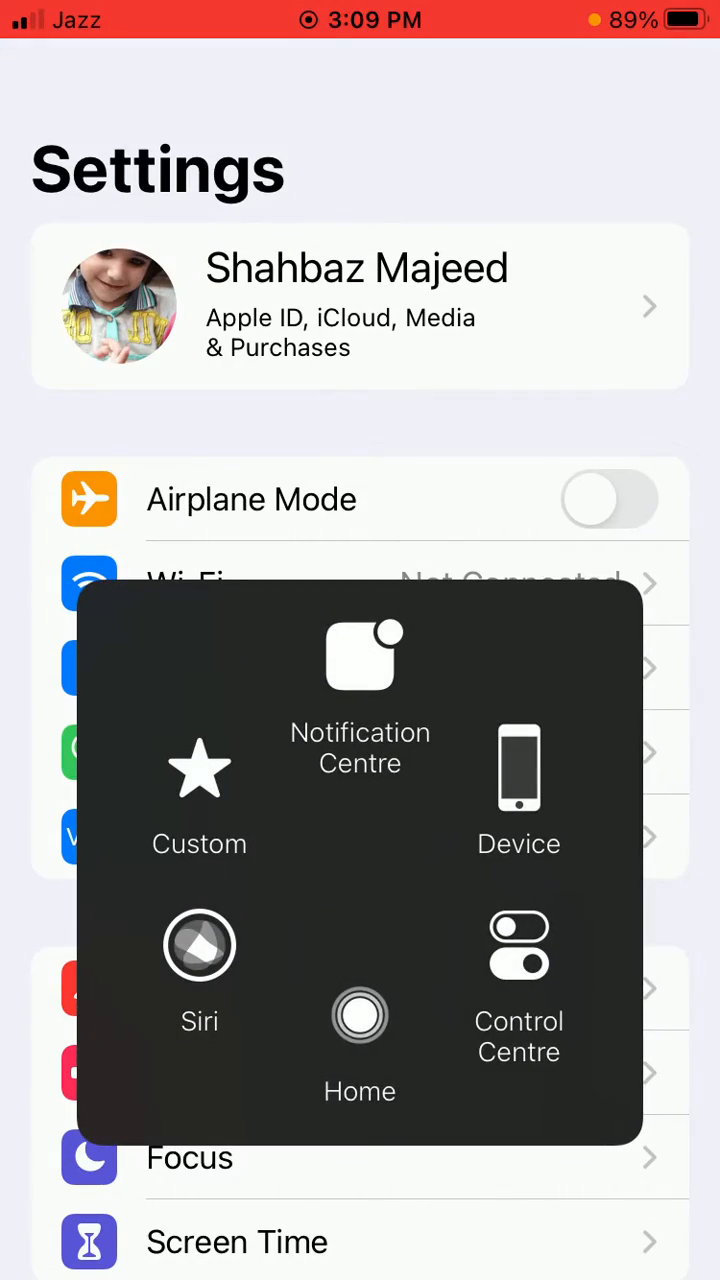
# Open the HaRoOn network details in Wi-Fi and choose Forget This Network
pyautogui.click(359, 1015)
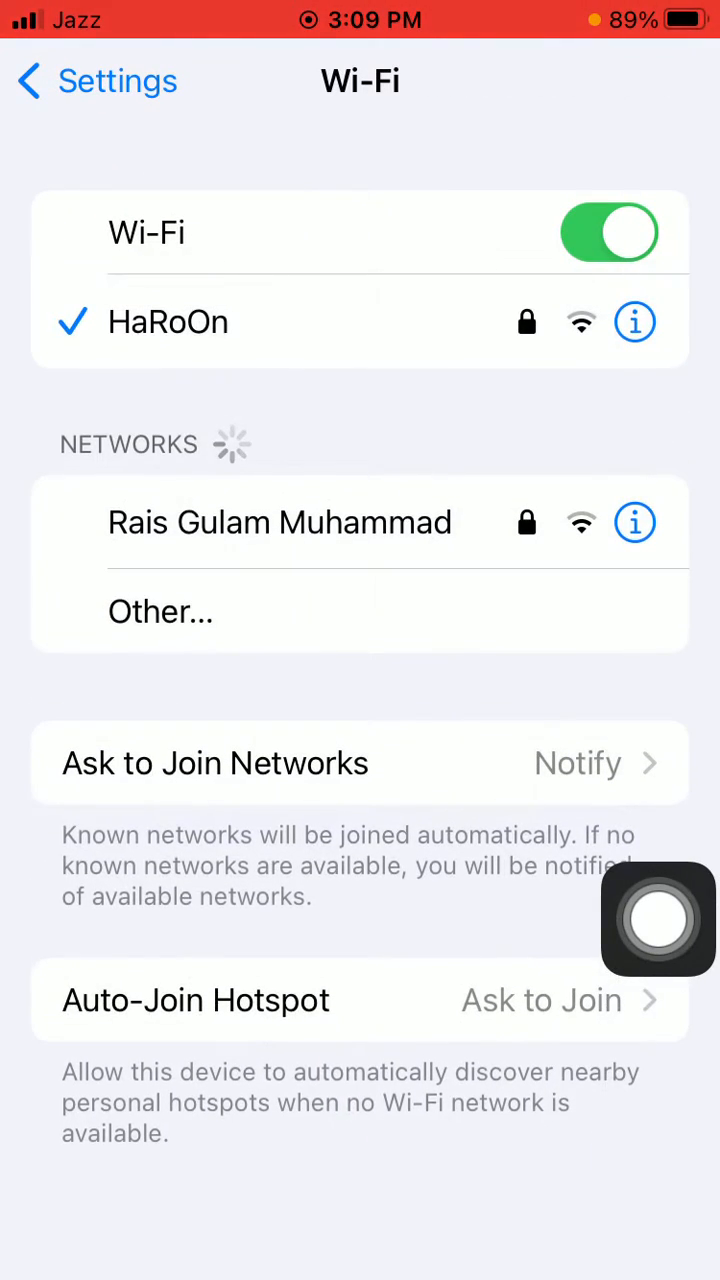
pyautogui.click(634, 322)
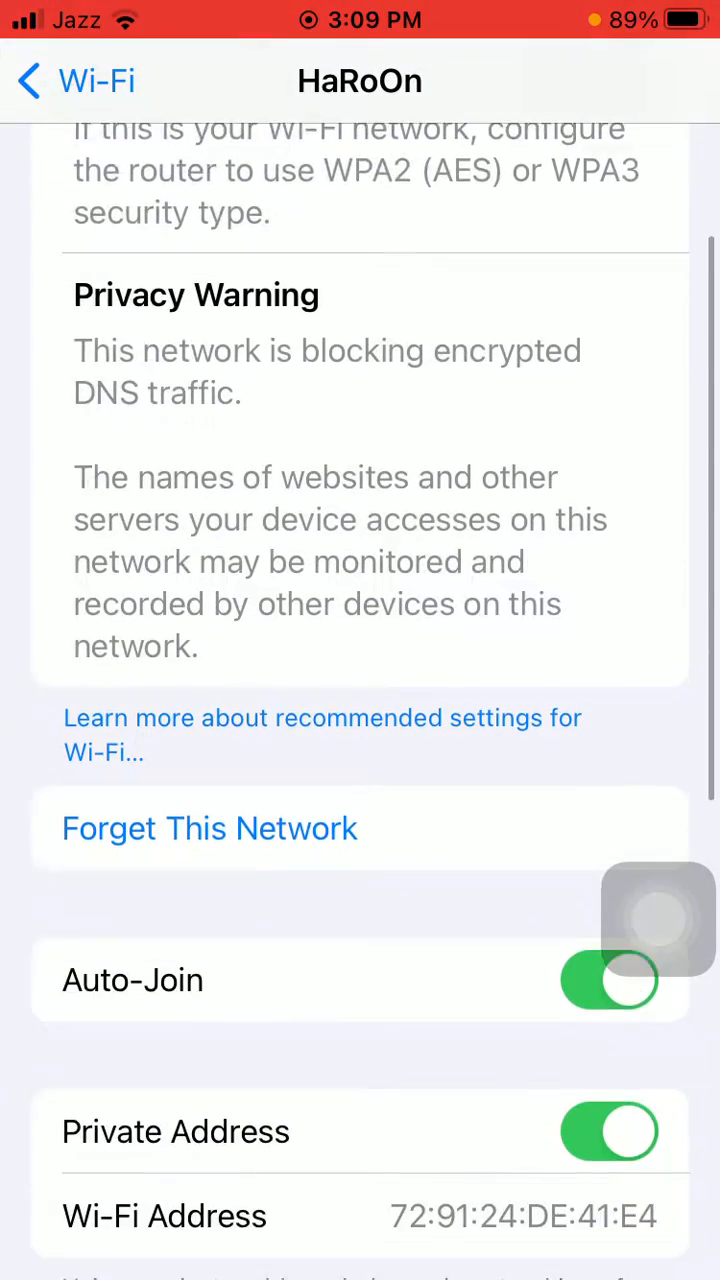
pyautogui.scroll(-3)
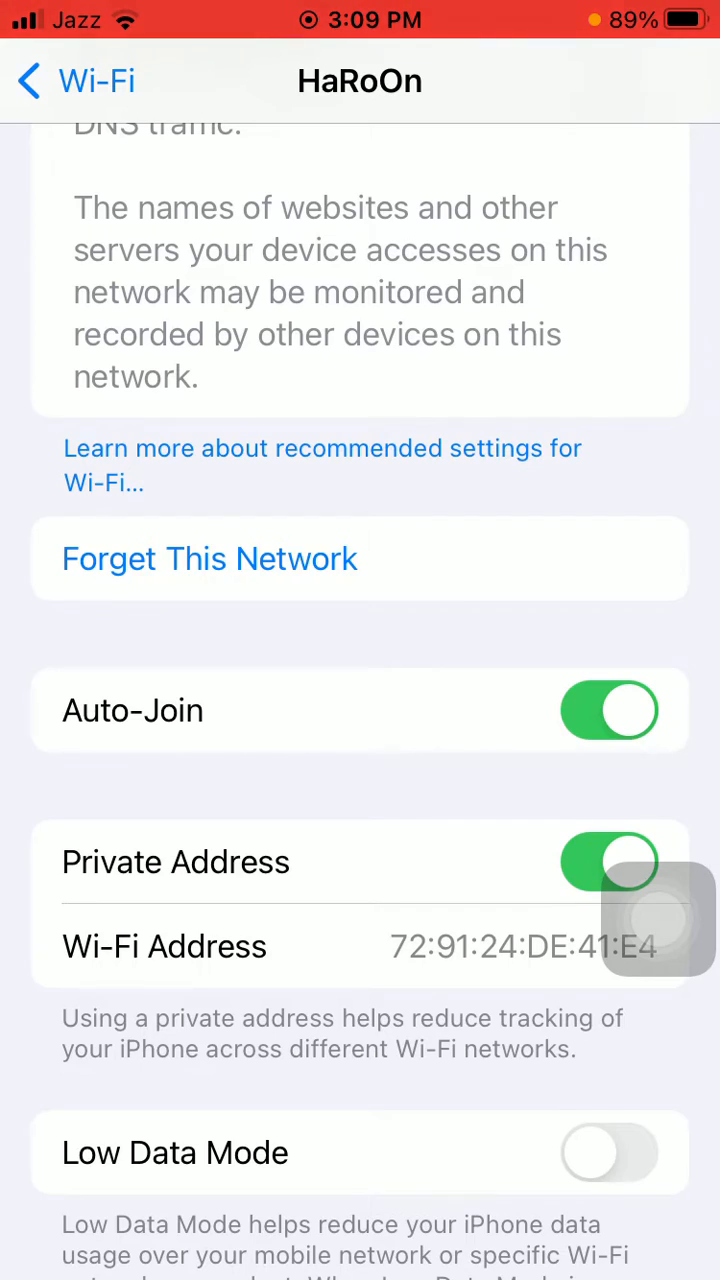
pyautogui.click(210, 558)
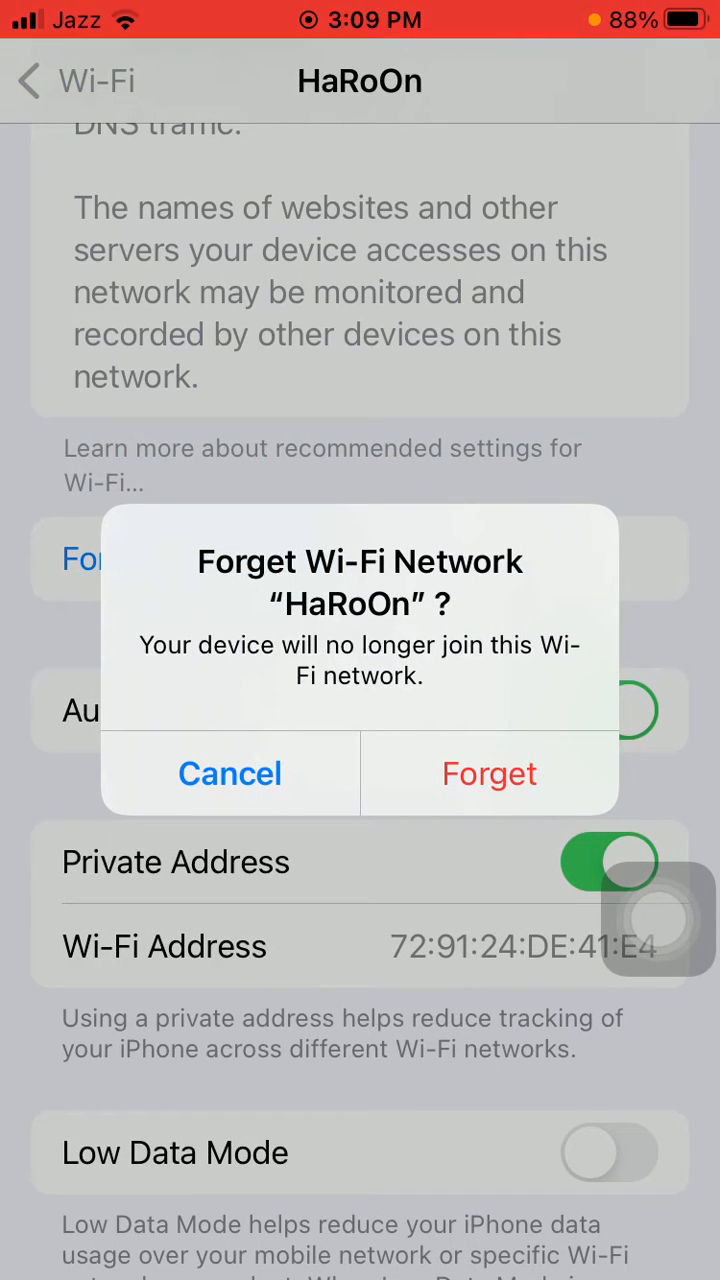
# Confirm Forget for the HaRoOn network and leave for the Home Screen
pyautogui.click(230, 773)
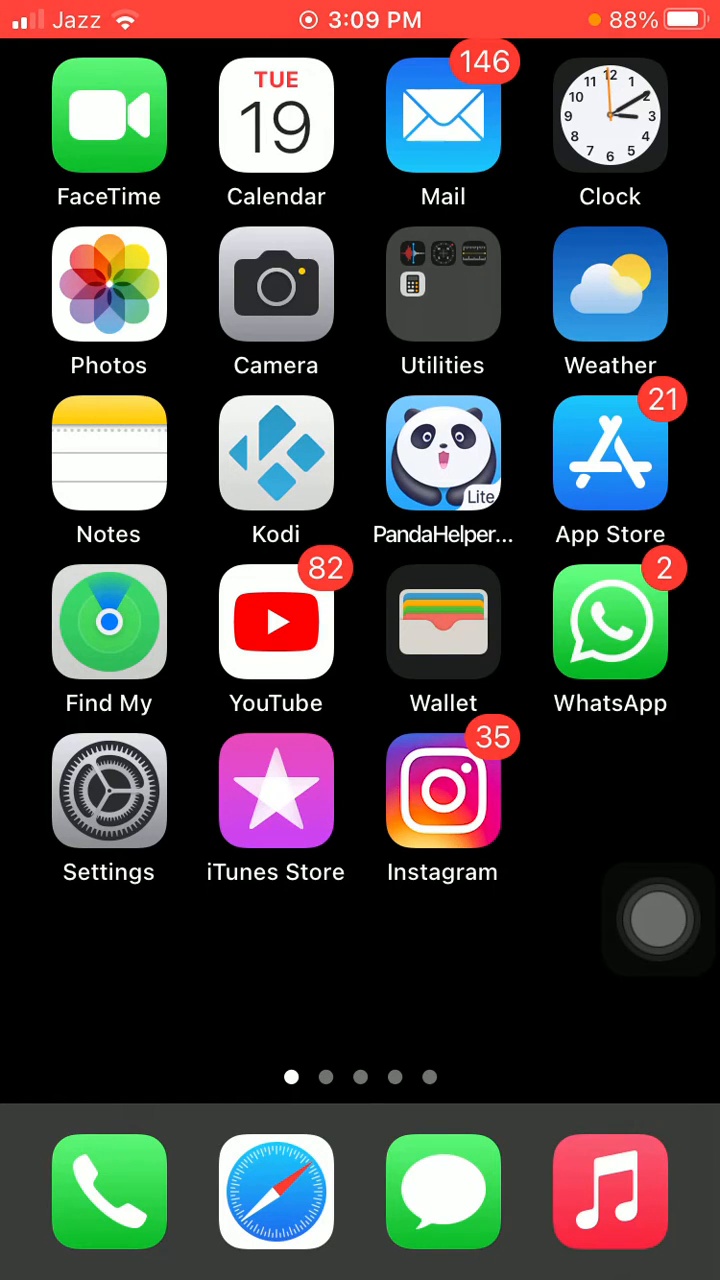
# Reopen Settings, verify HaRoOn is joined in Wi-Fi, and return to the main list
pyautogui.click(108, 790)
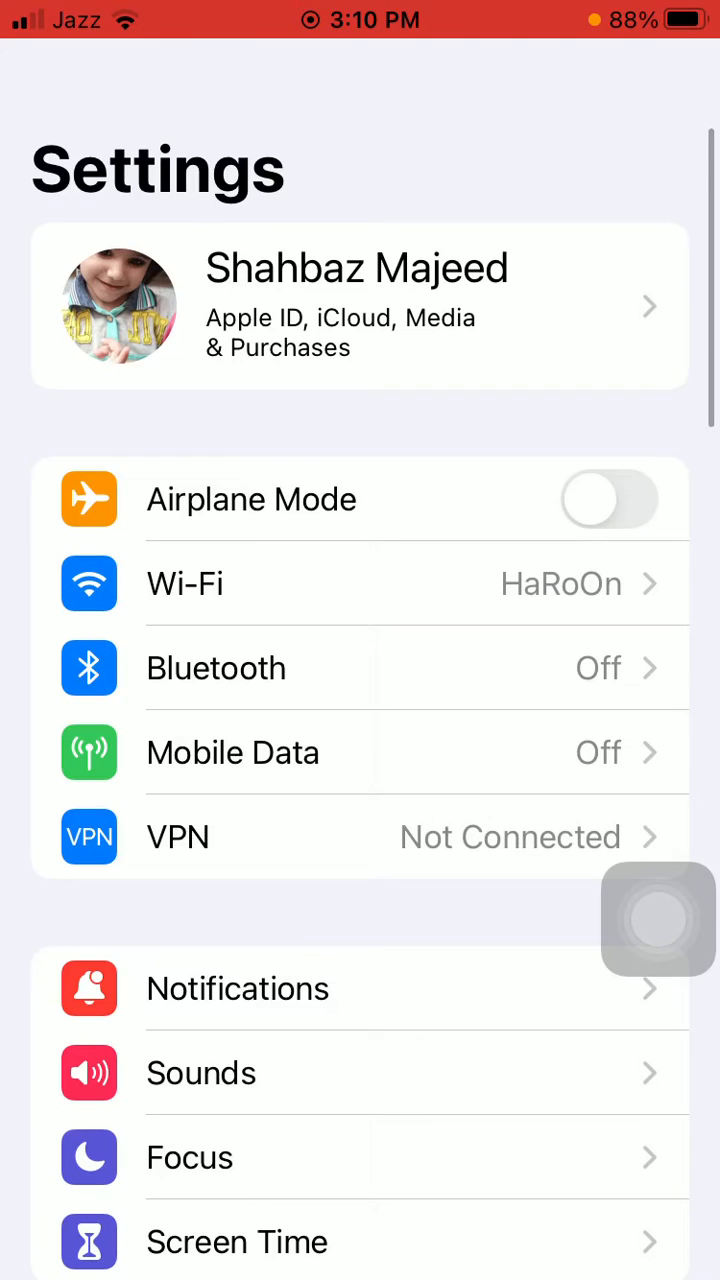
pyautogui.click(185, 584)
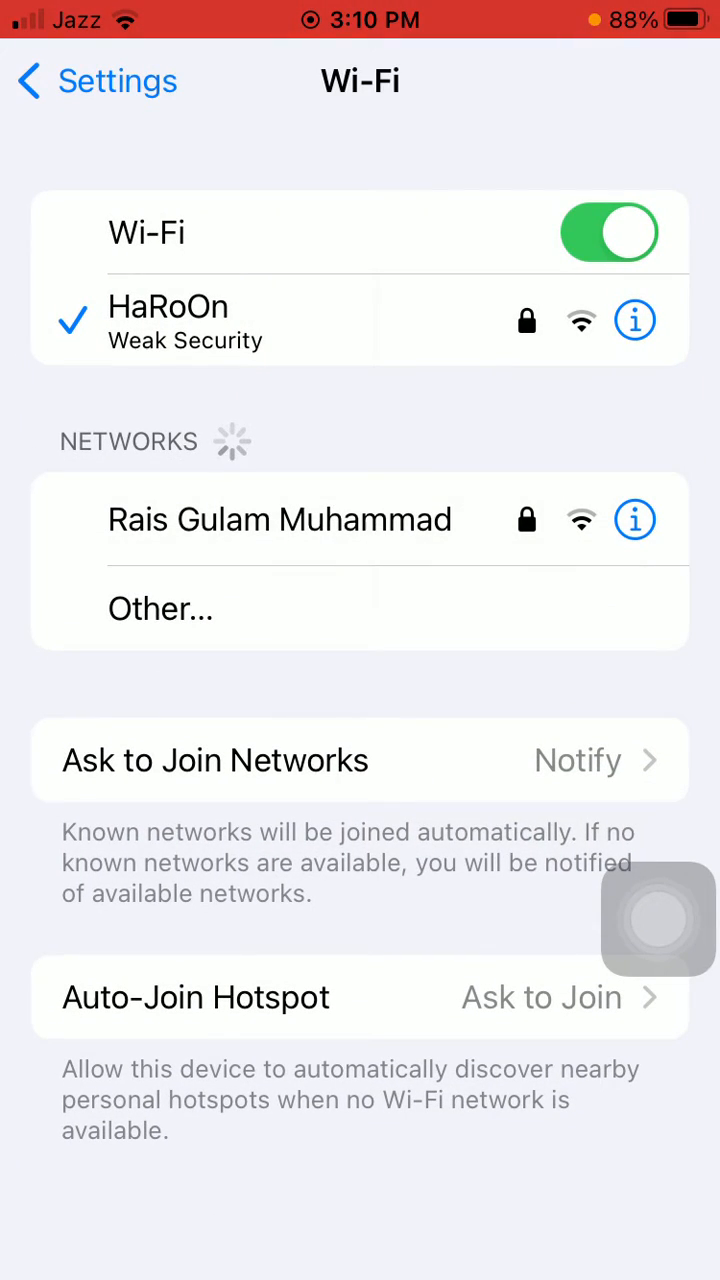
pyautogui.click(658, 919)
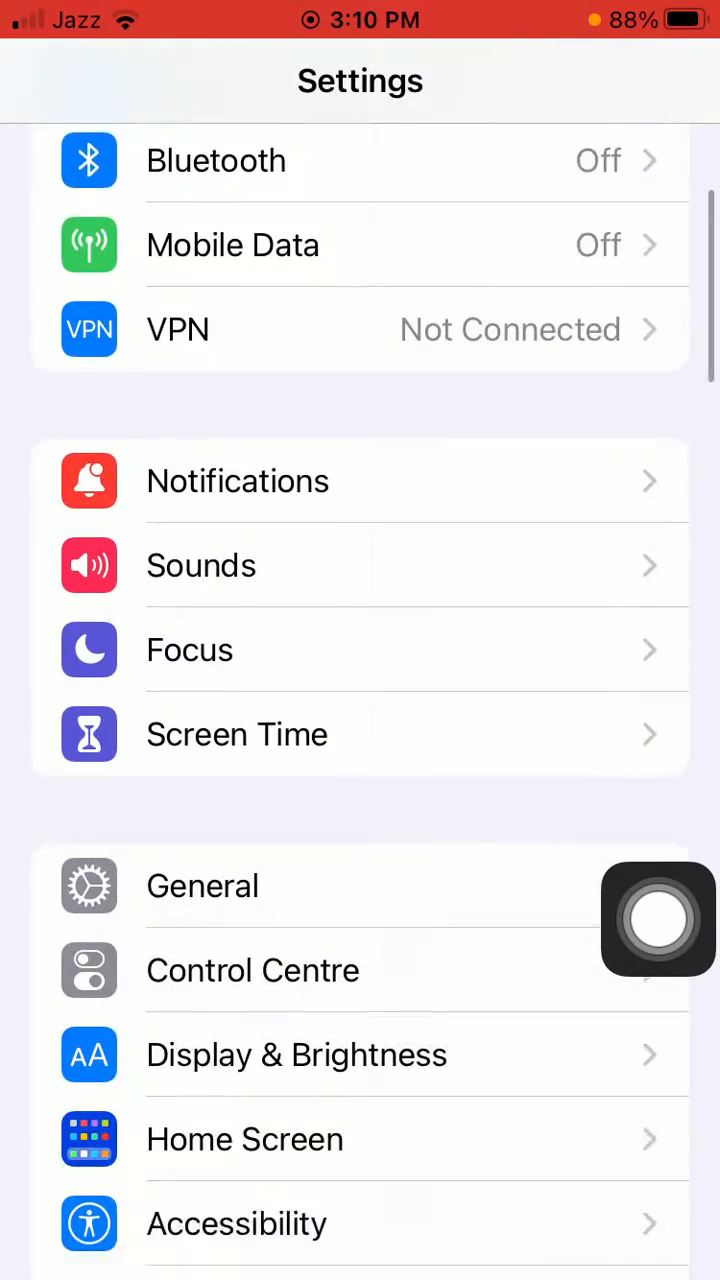
# Check that Screen Time's Content & Privacy Restrictions are on, then go to General
pyautogui.click(237, 734)
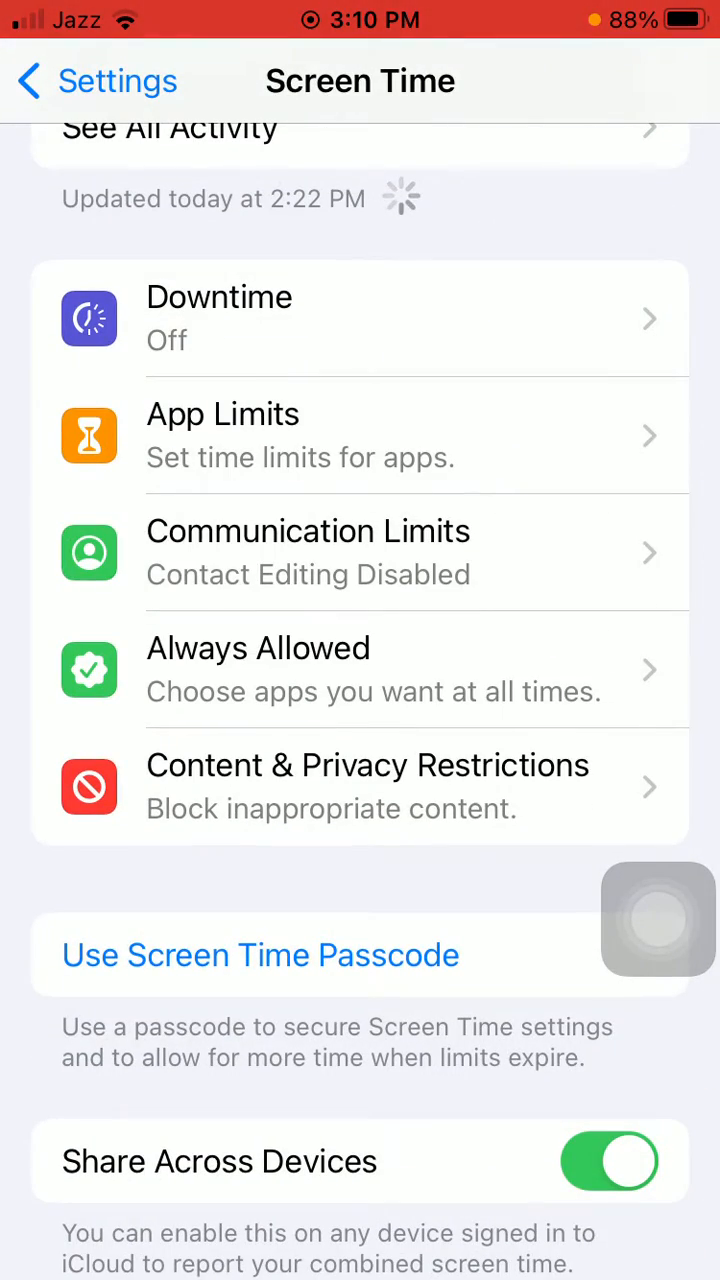
pyautogui.click(368, 787)
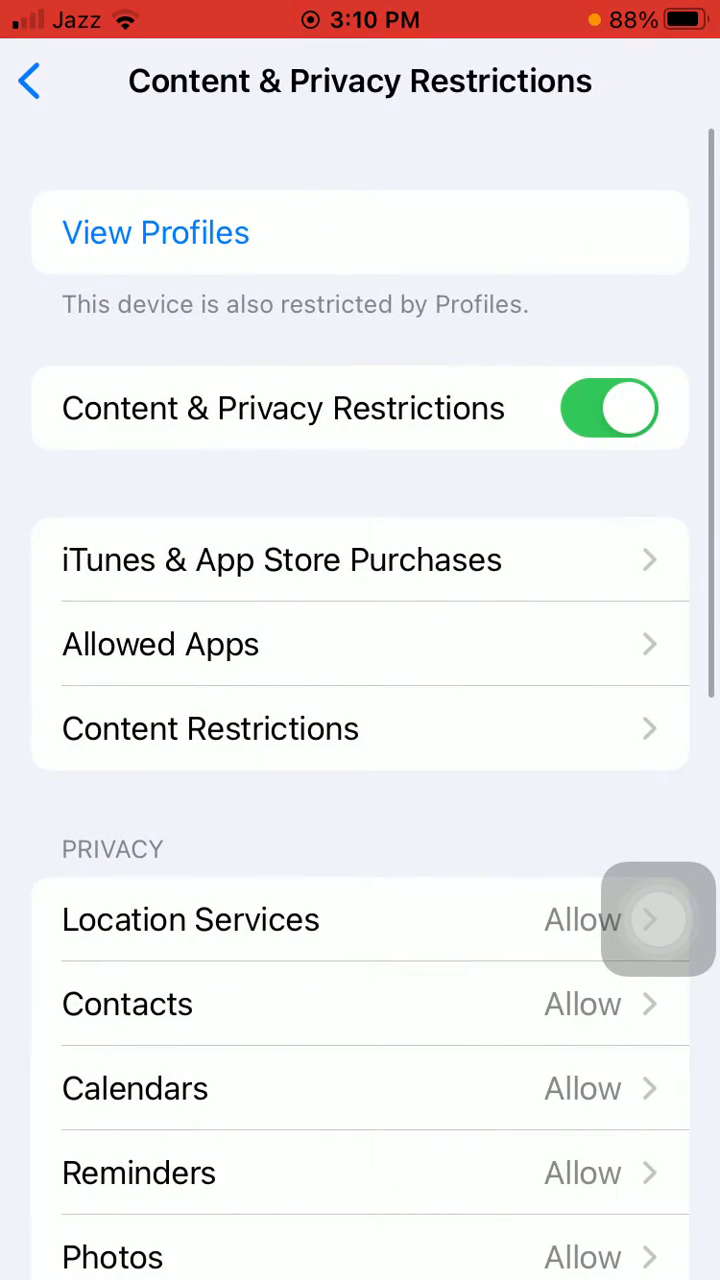
pyautogui.click(608, 408)
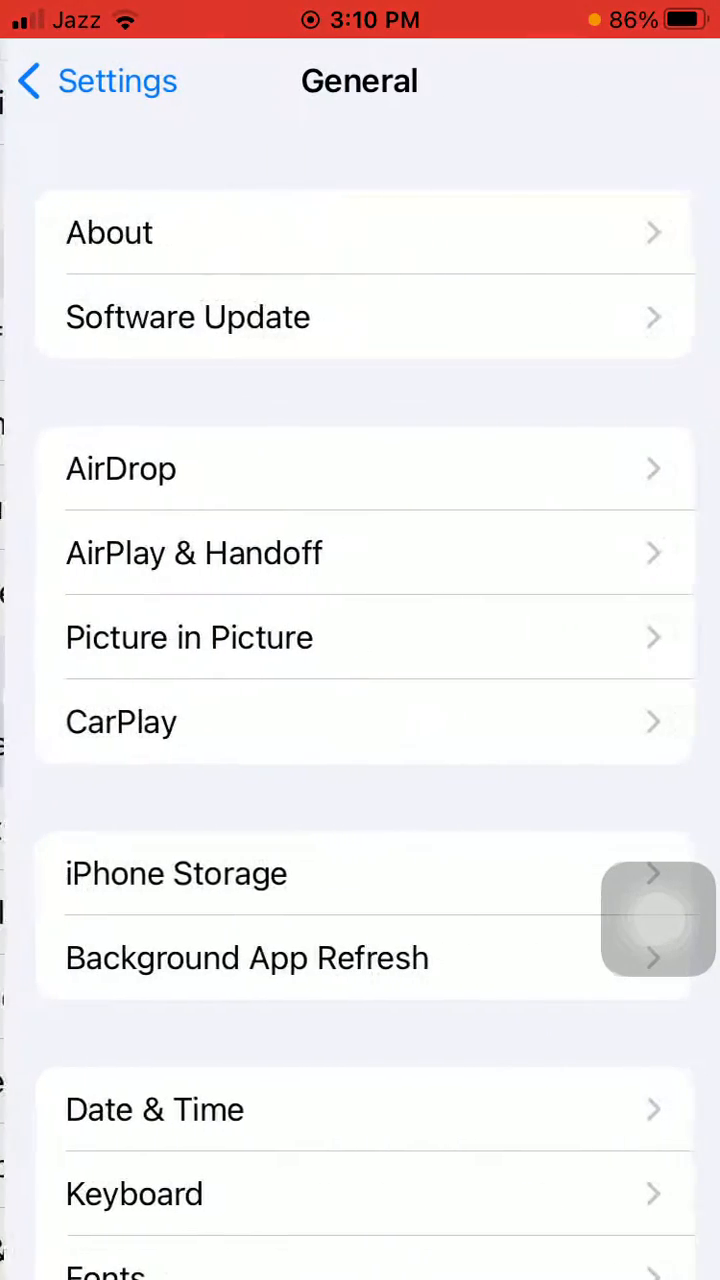
# Open Transfer or Reset iPhone, bring up Reset All Settings, and cancel it
pyautogui.scroll(-3)
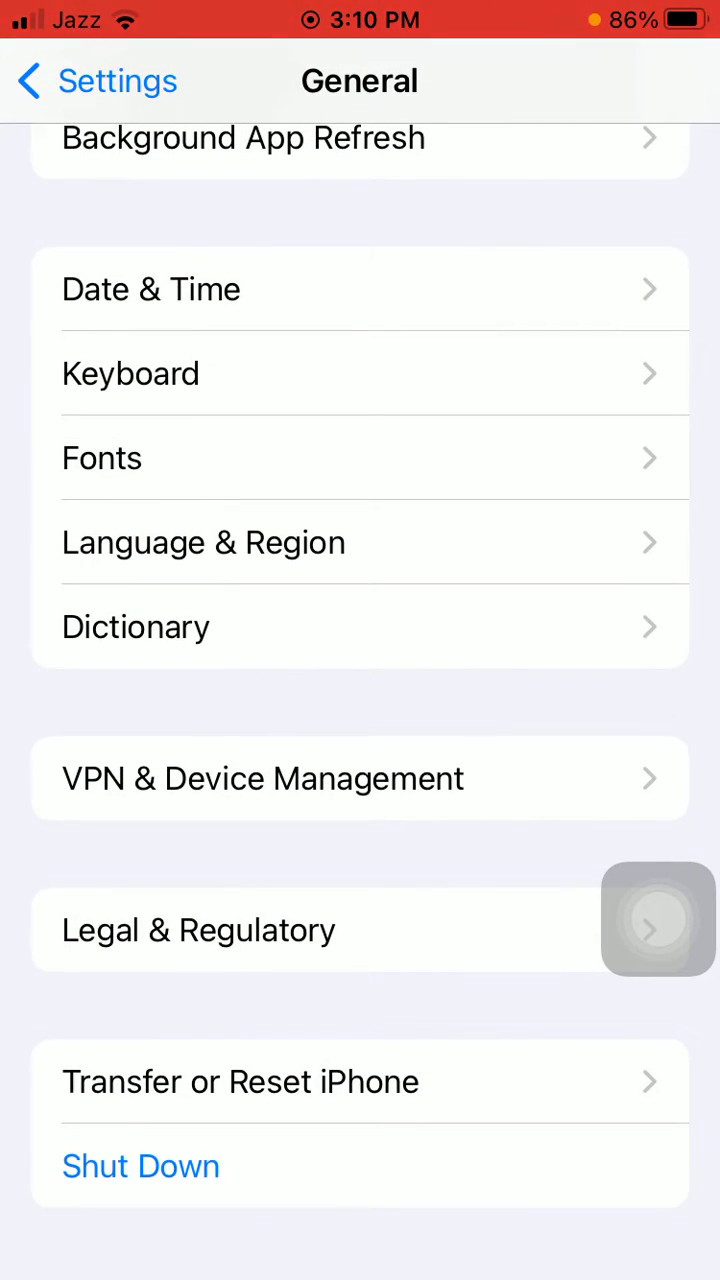
pyautogui.click(240, 1081)
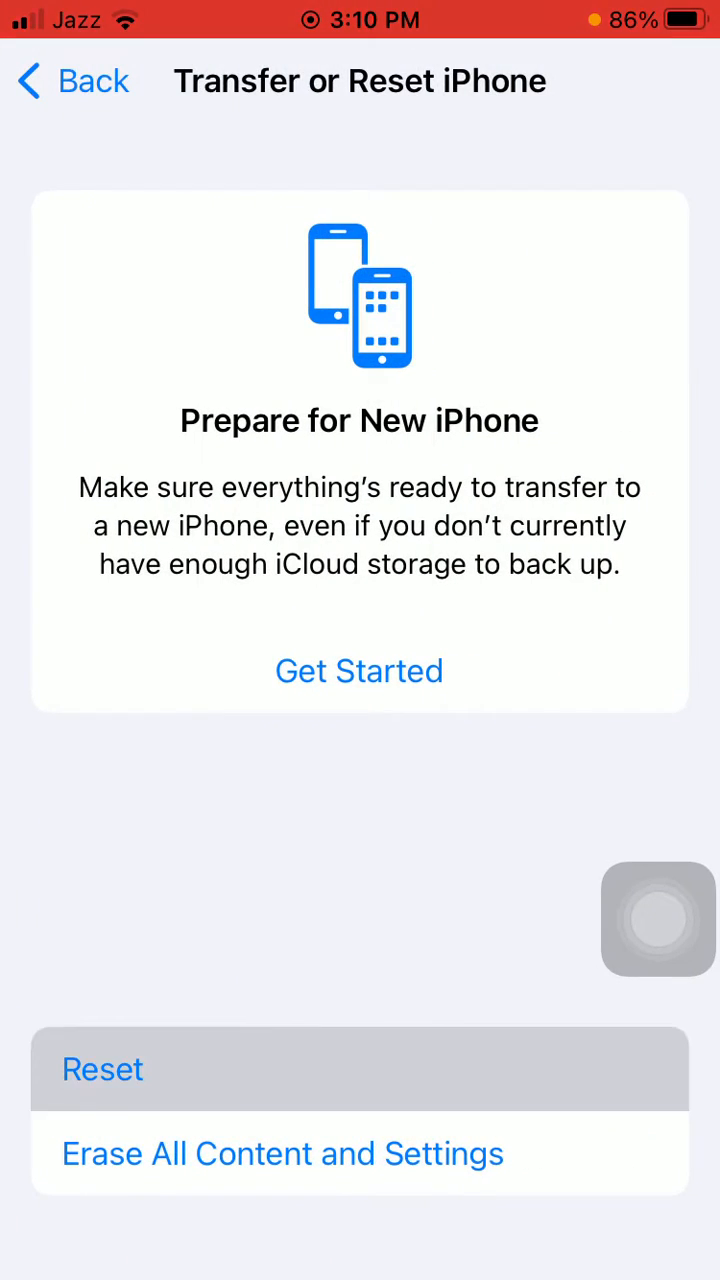
pyautogui.click(103, 1068)
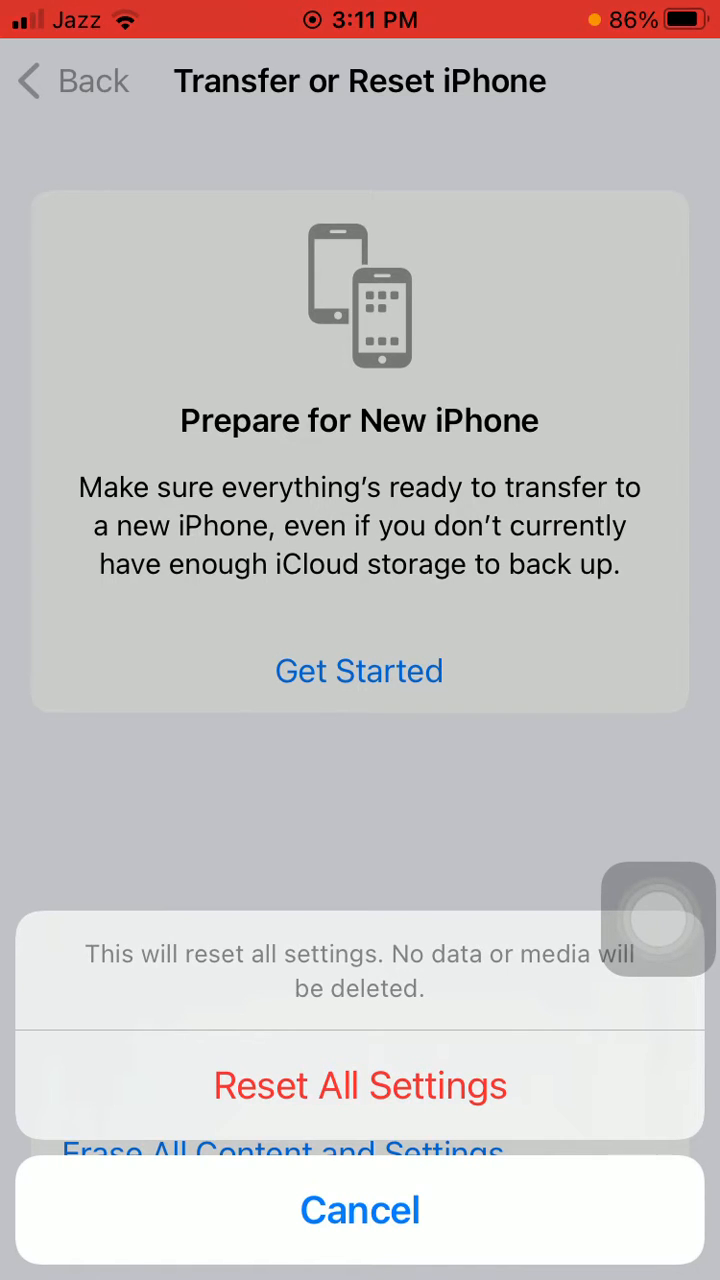
pyautogui.click(359, 1209)
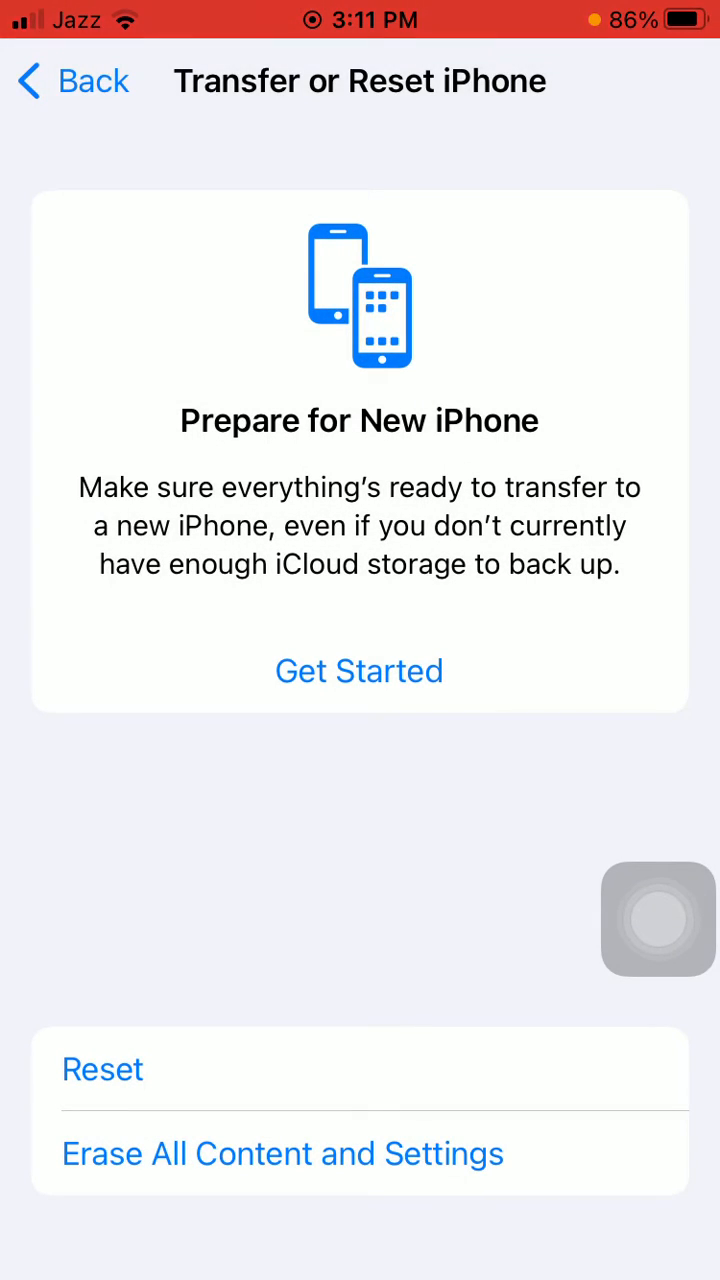